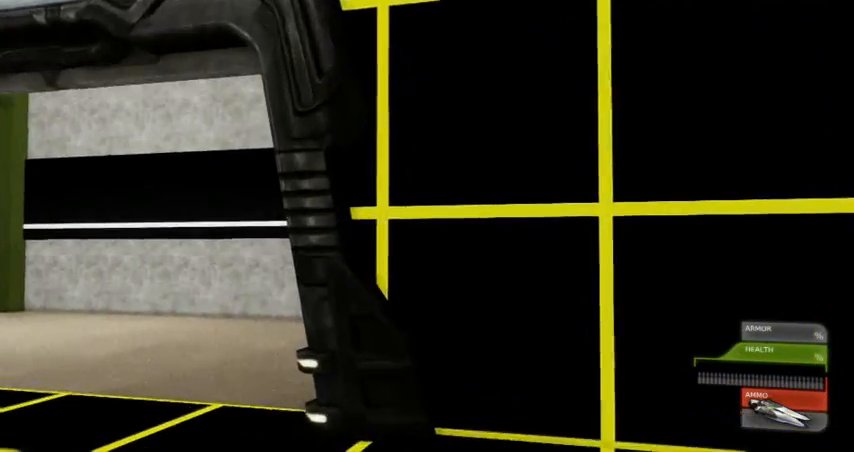
pyautogui.moveTo(427, 226)
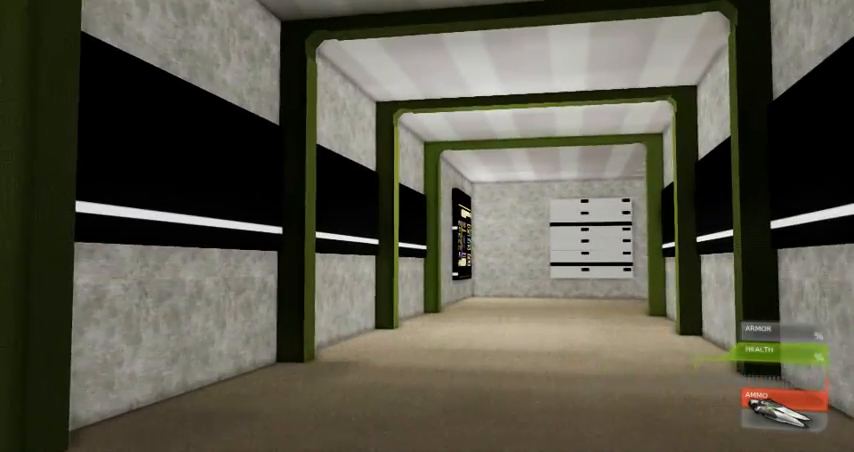
# - Walk forward through the green-framed corridor toward the panelled wall at its end
pyautogui.press('w')
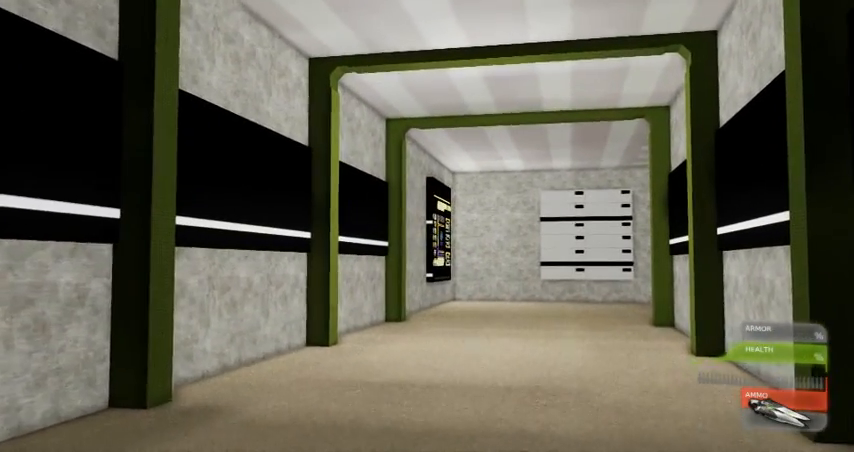